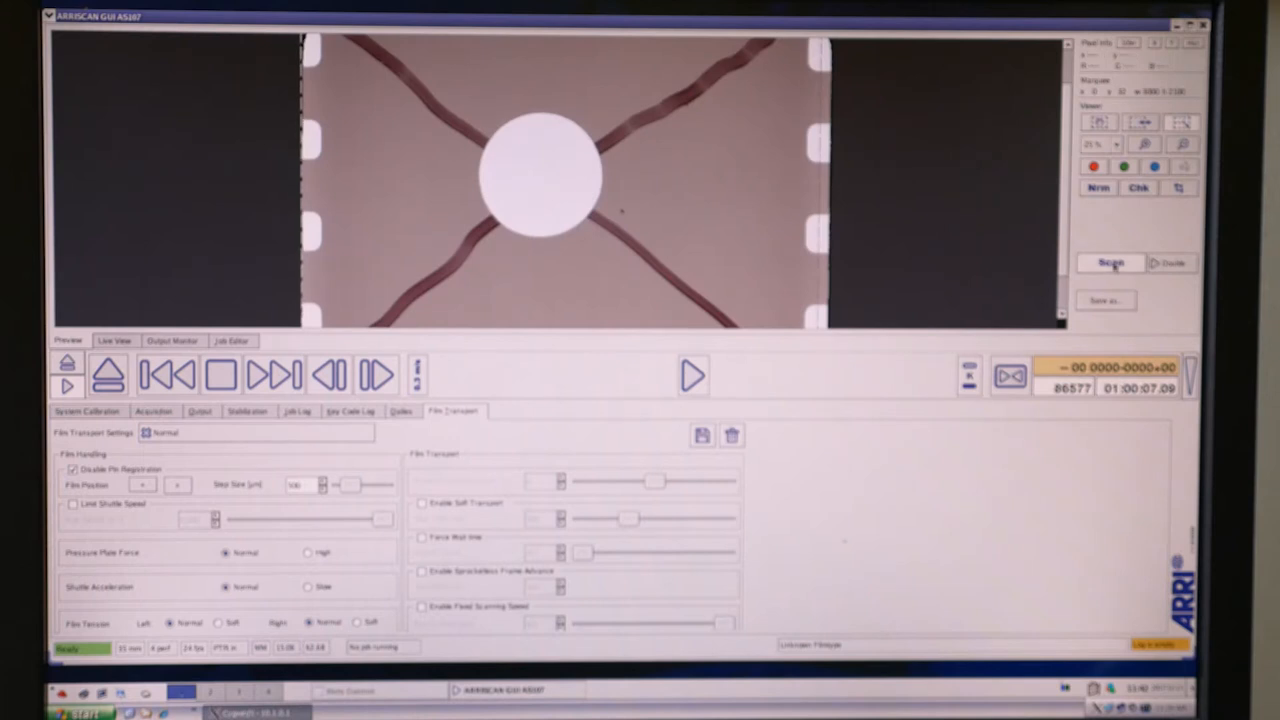
Advance the film to a plain frame and show its RGB histogram
click(1112, 264)
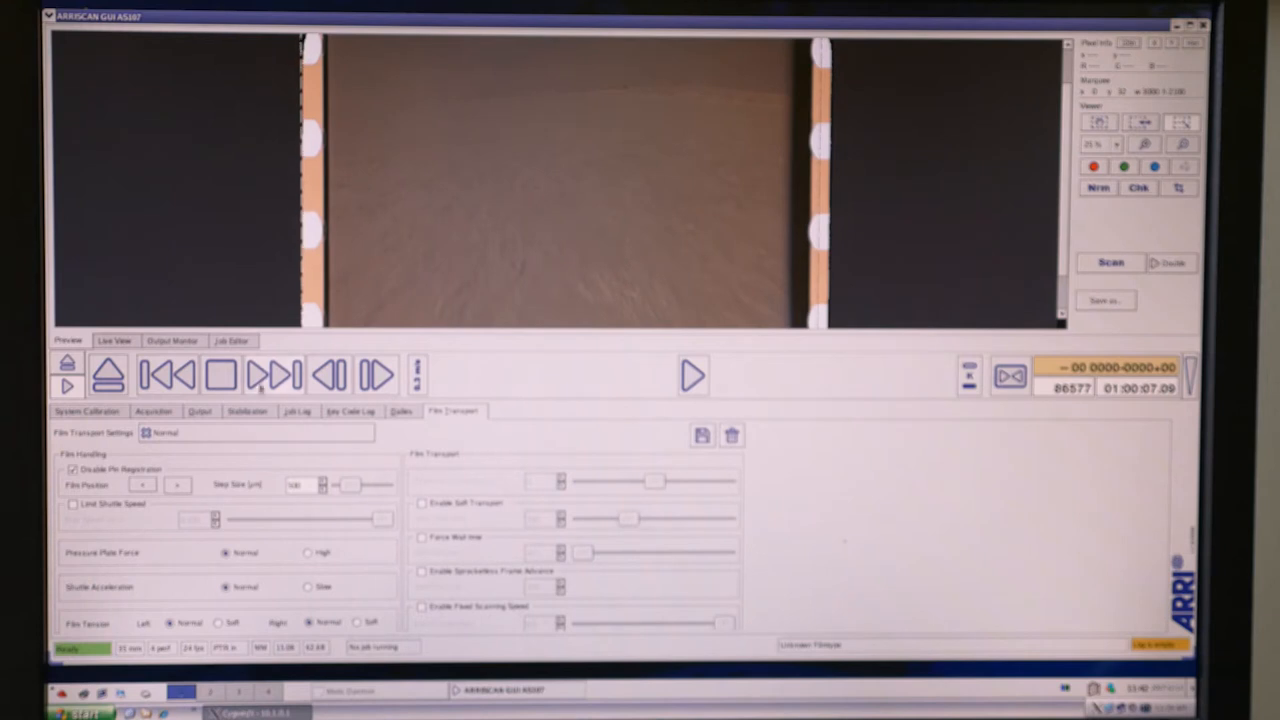
click(152, 412)
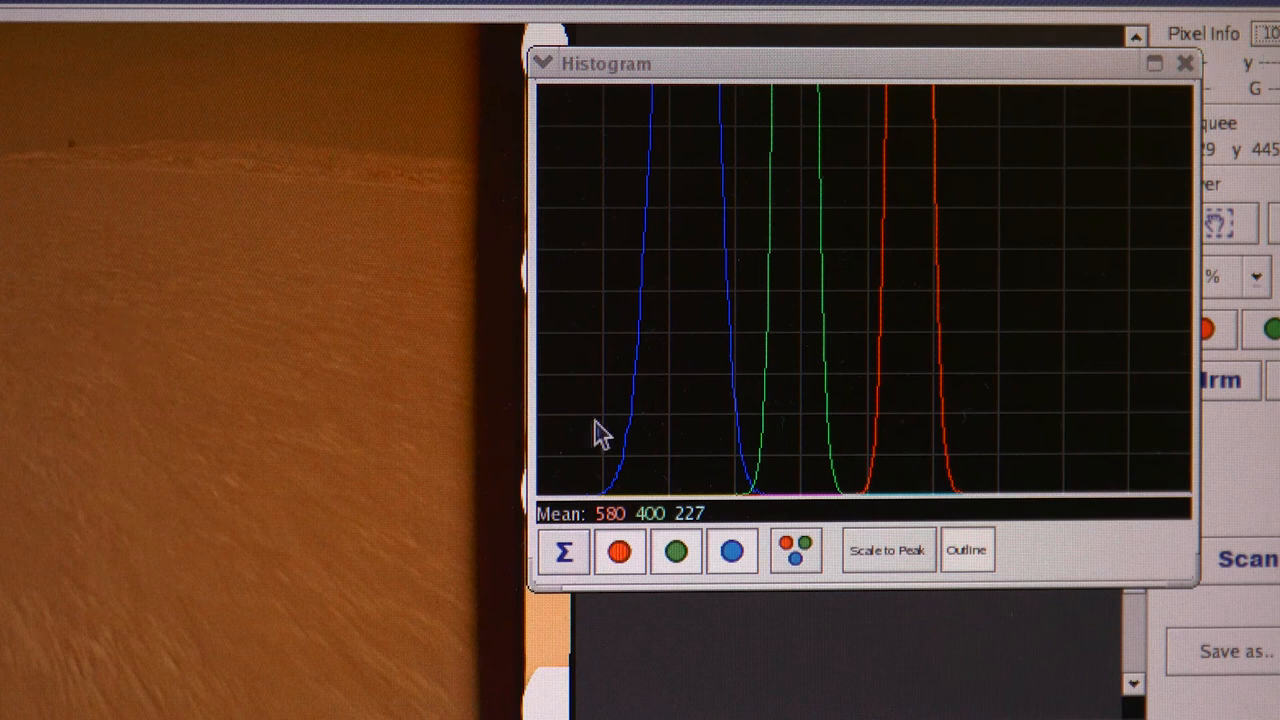
mouse_move(756, 420)
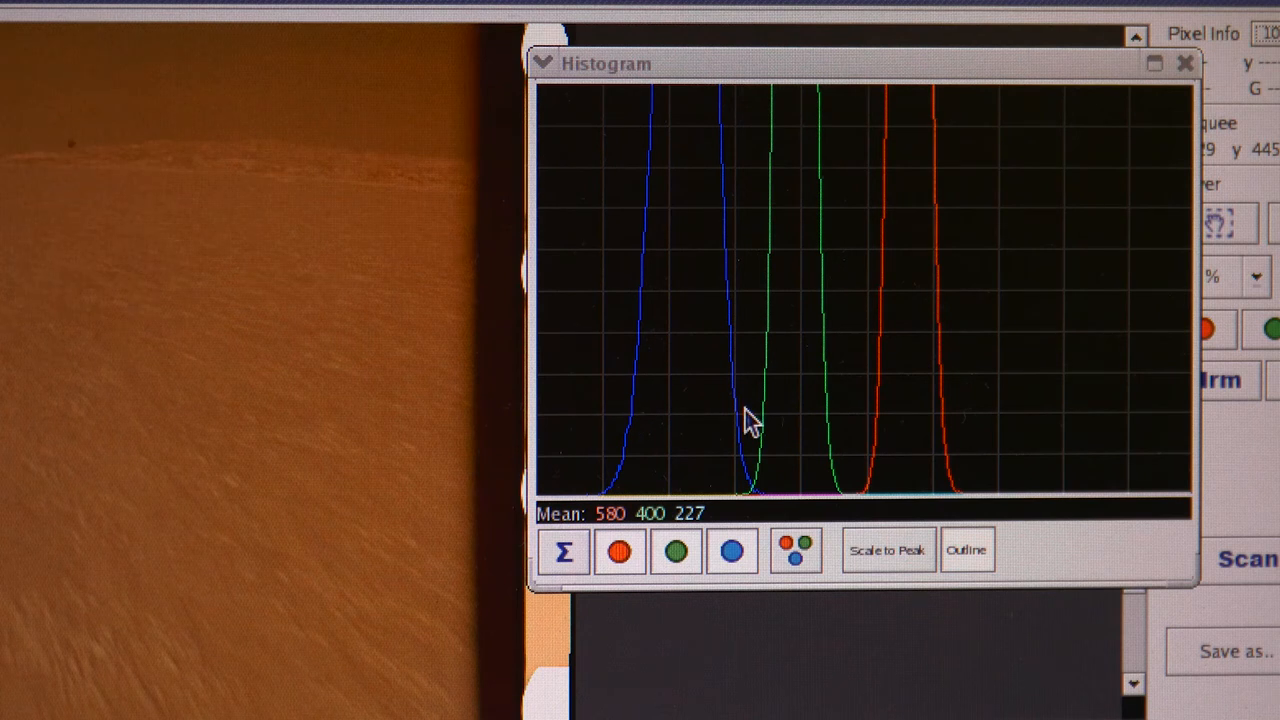
mouse_move(870, 396)
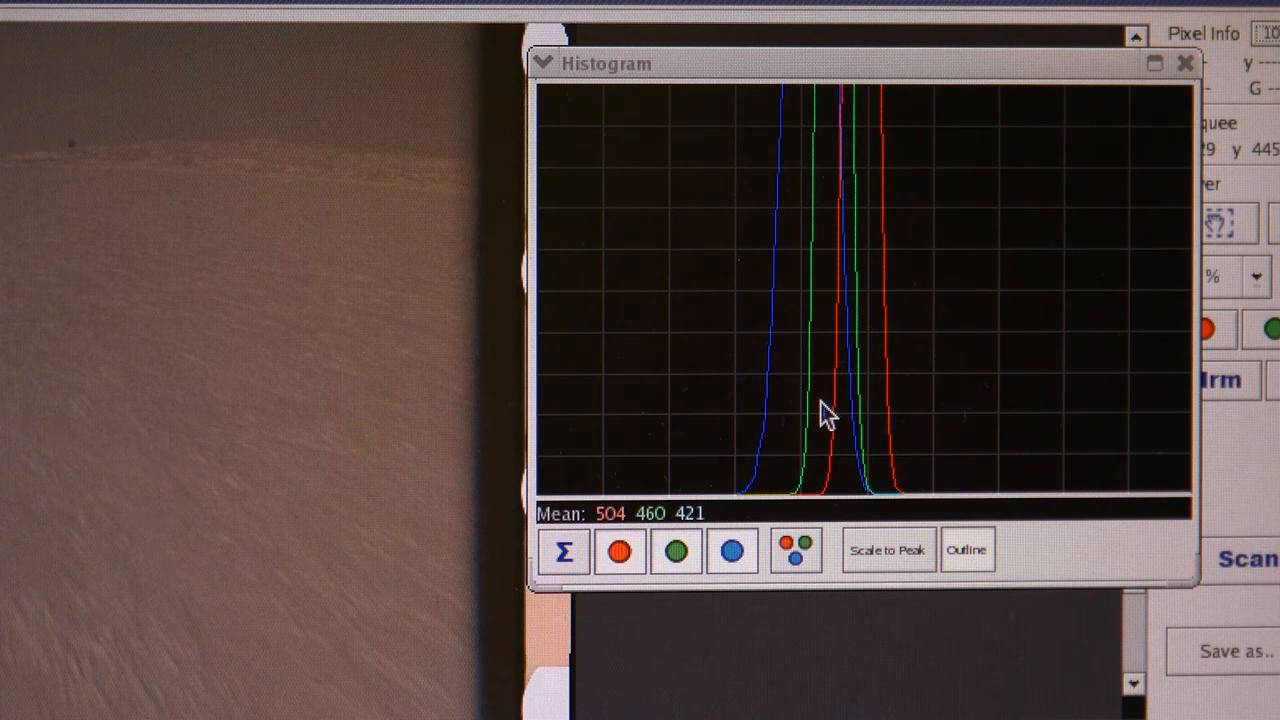
mouse_move(900, 110)
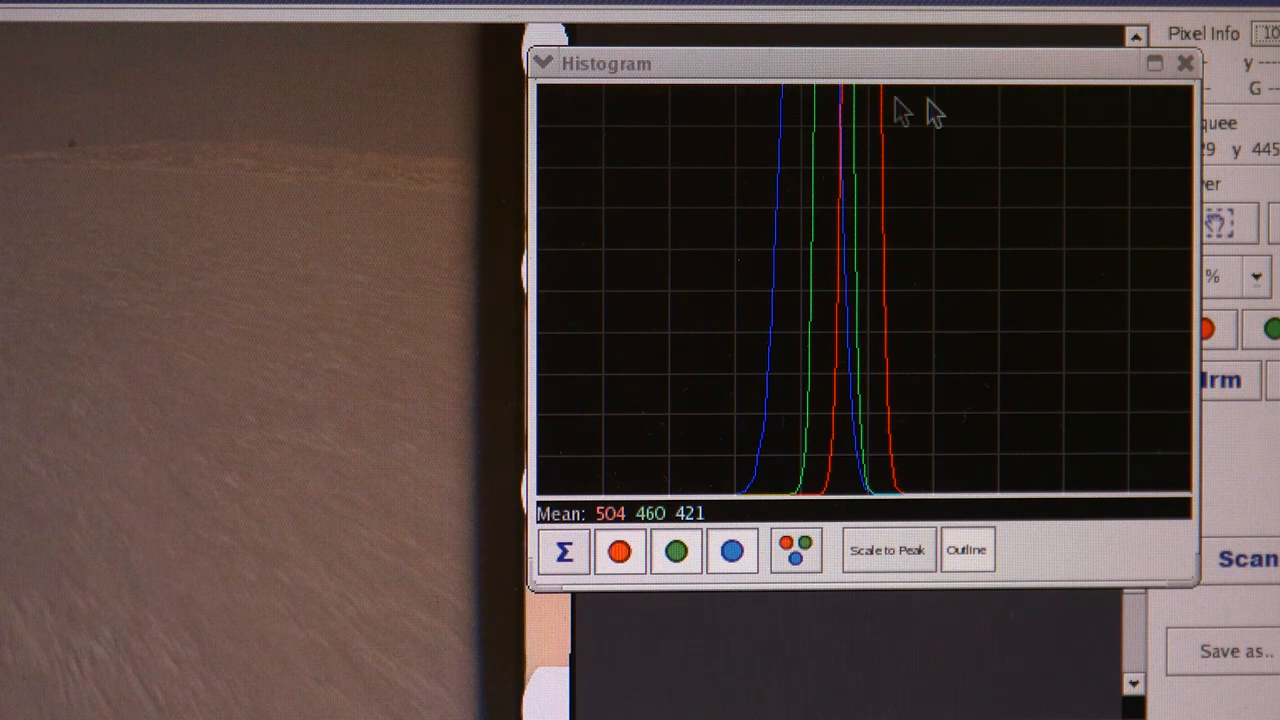
Bring up the scan job covering frames 86400–92512 for editing
click(1186, 62)
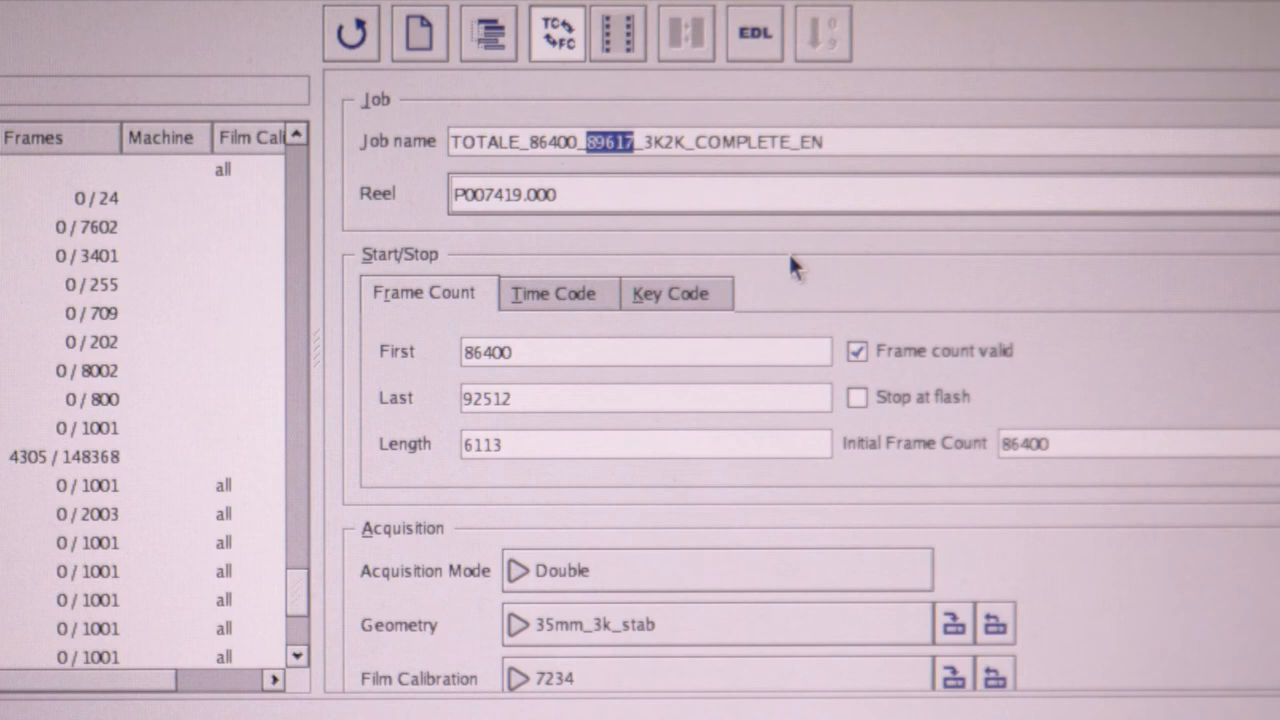
Set the job name to TOTALE_86400_92512_3K2K_COMPLETE_EN and review its acquisition settings
text(92512)
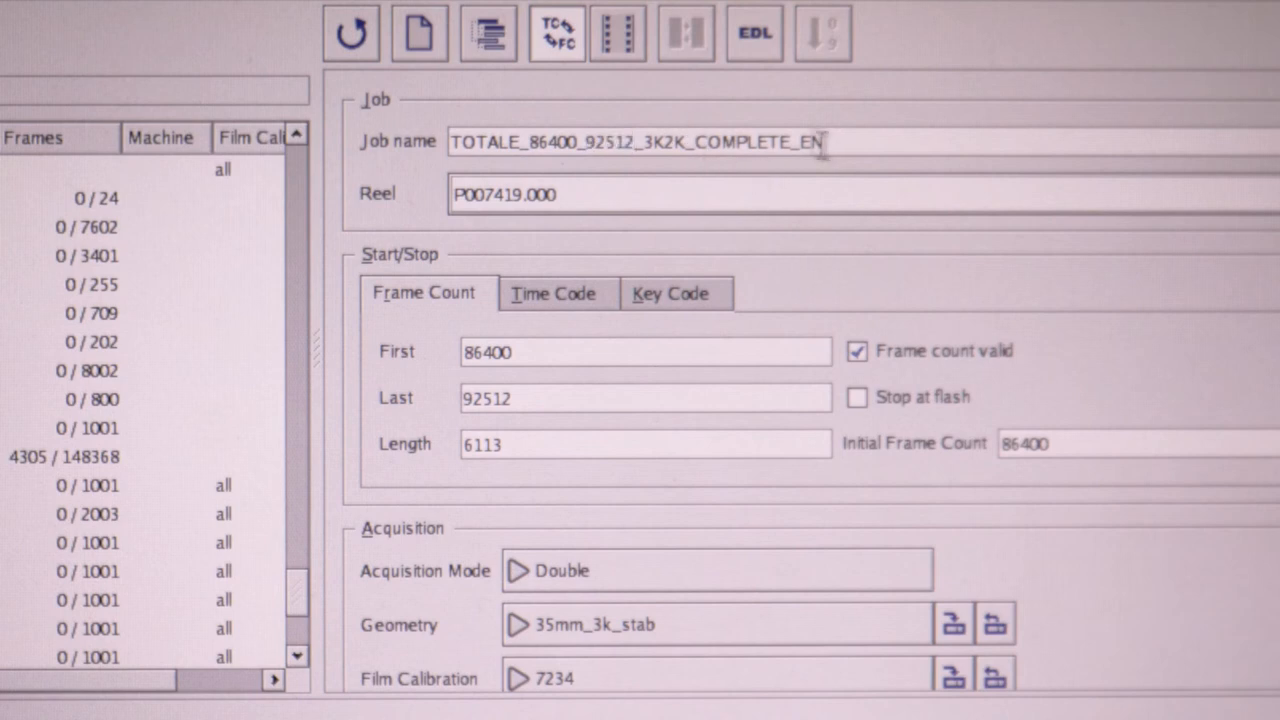
click(576, 140)
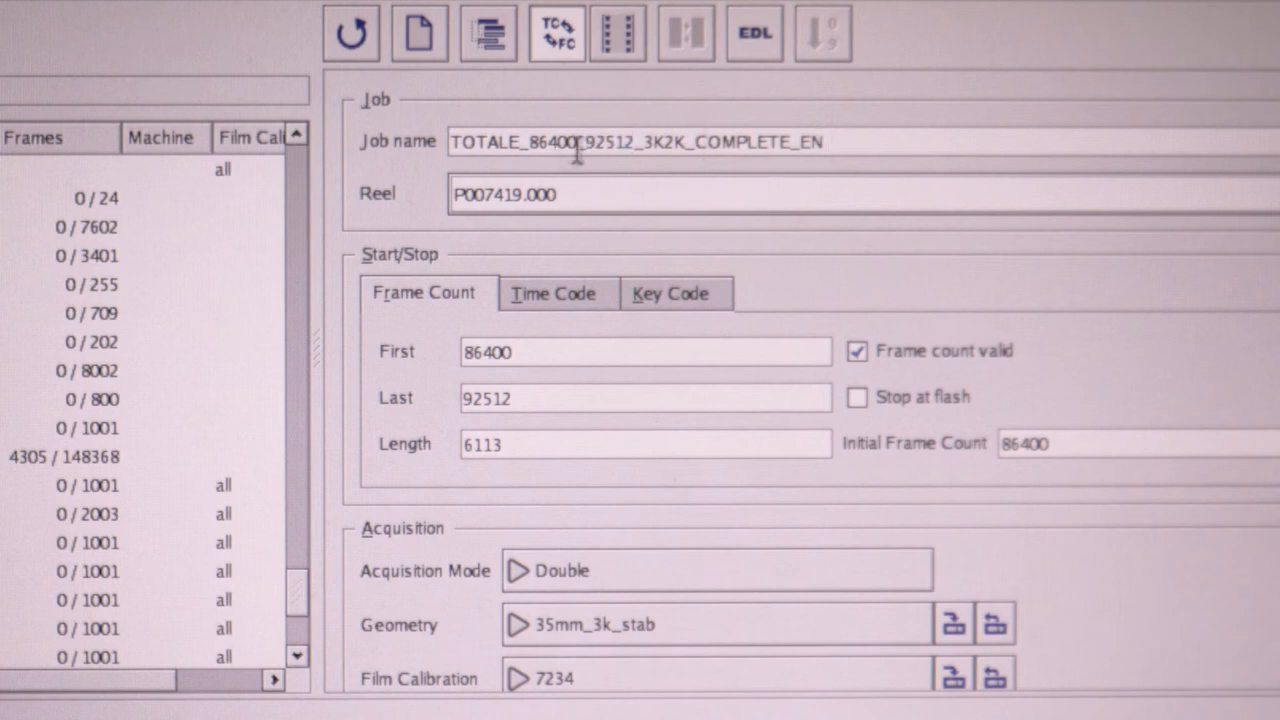
scroll(down, 3)
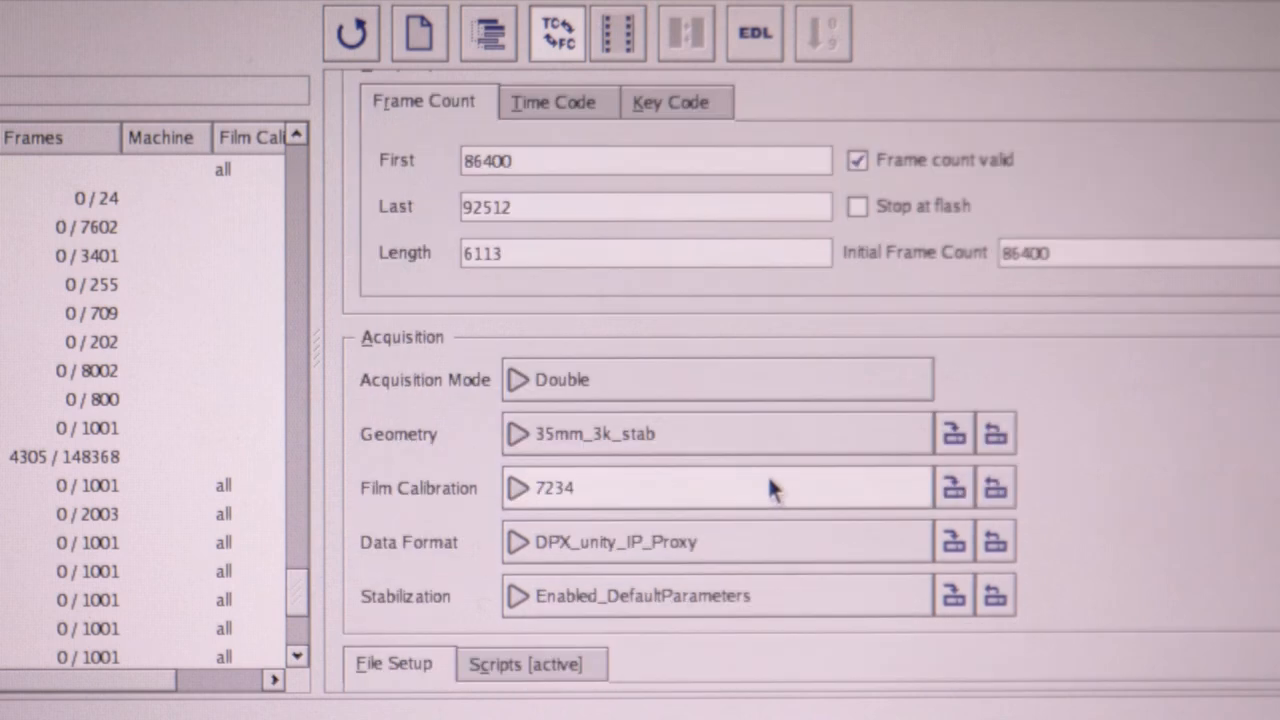